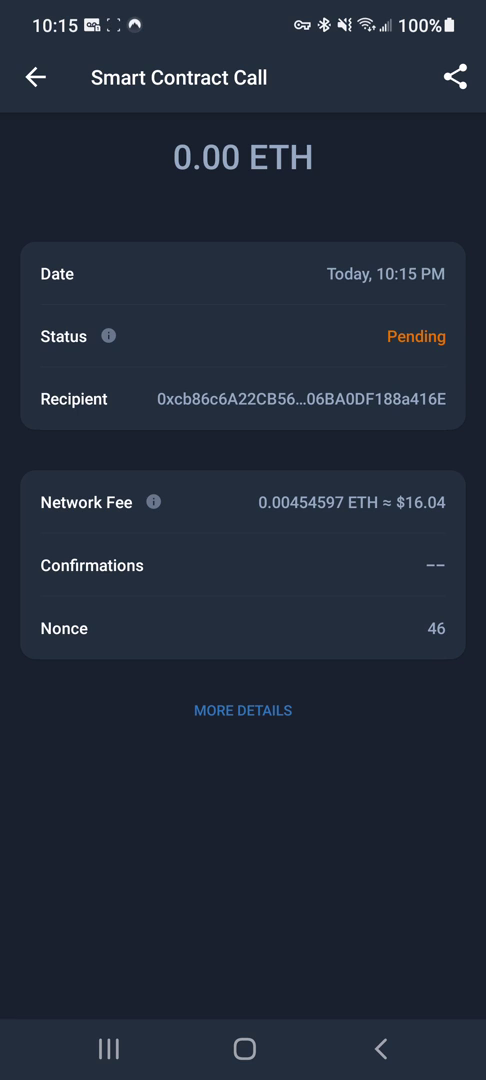
Leave the pending nonce-46 transaction and begin a 0 ETH send to your own address
click(34, 78)
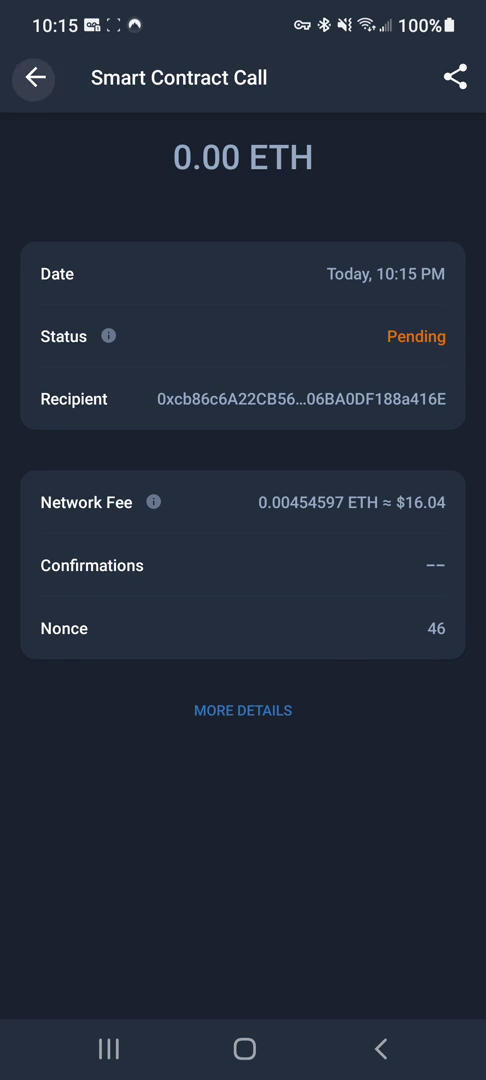
click(32, 76)
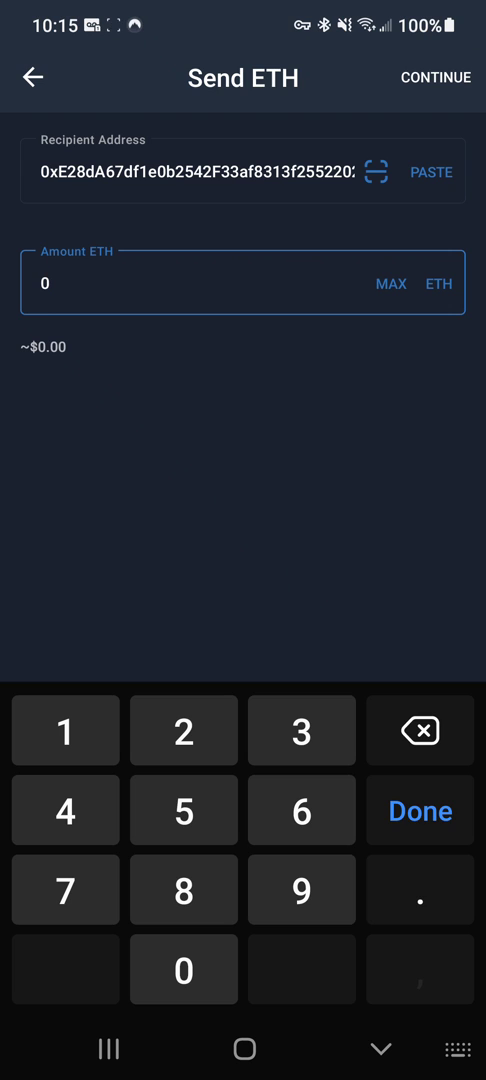
Continue to the transfer confirmation screen and reach its Advanced gas and nonce settings
click(436, 78)
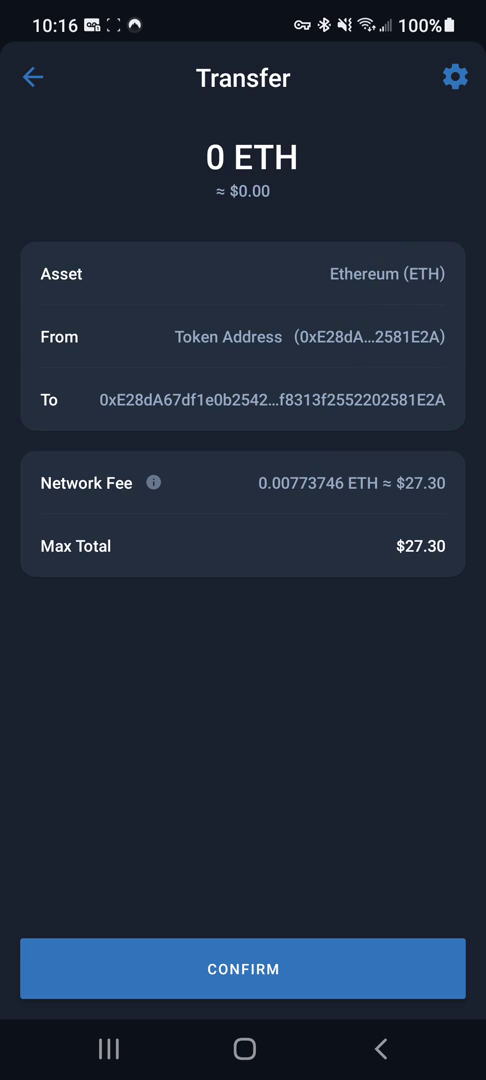
click(456, 76)
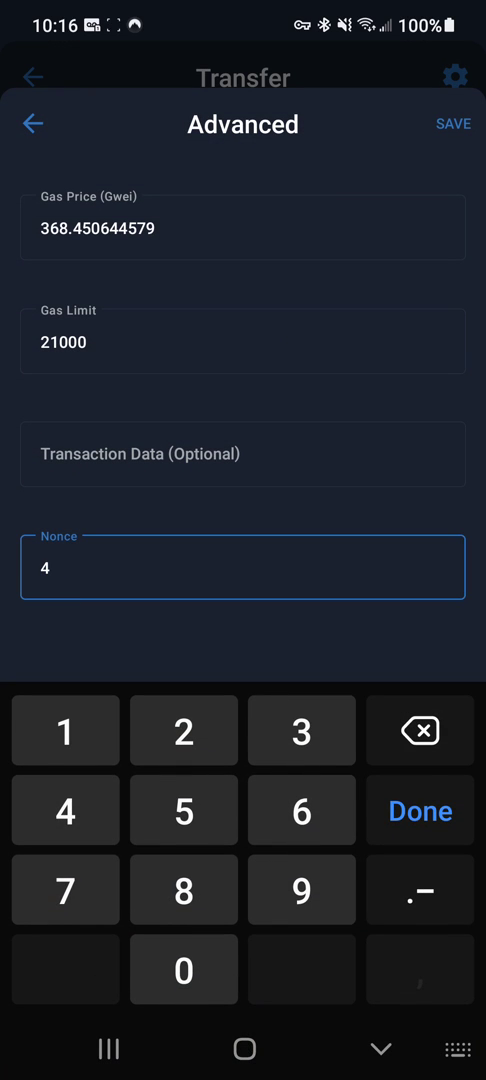
Set the Nonce field to 46 to match the pending transaction
click(300, 808)
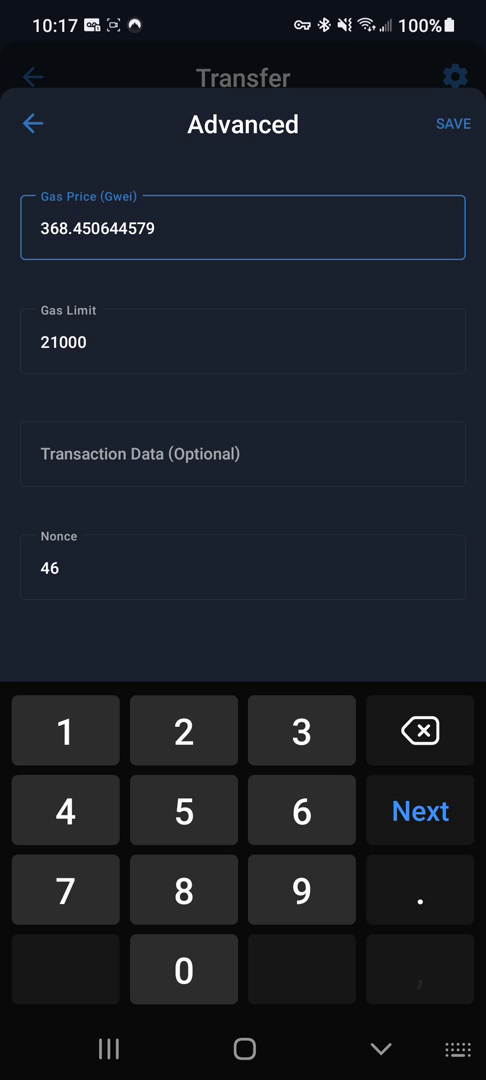
Replace the gas price with 200 Gwei and save, bringing the fee to 0.0042 ETH
click(420, 730)
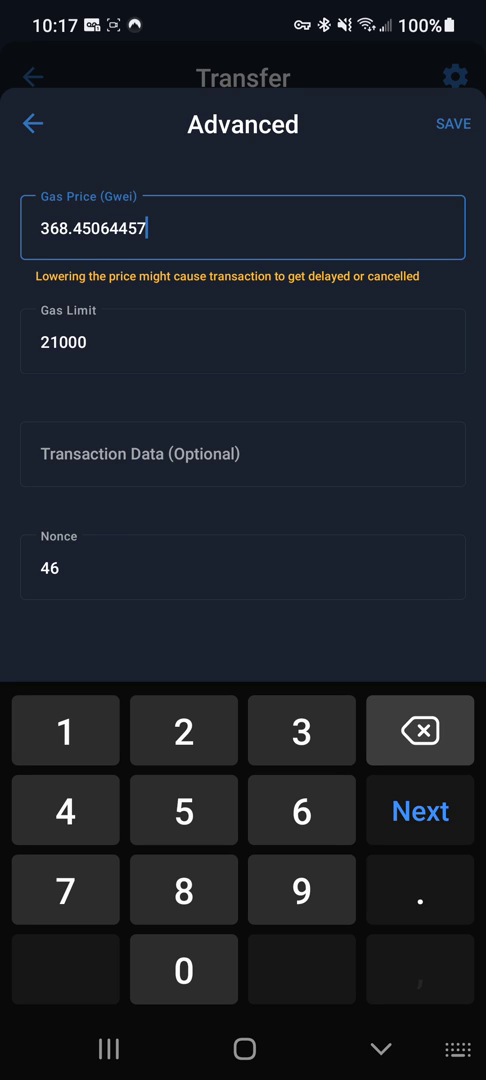
click(420, 728)
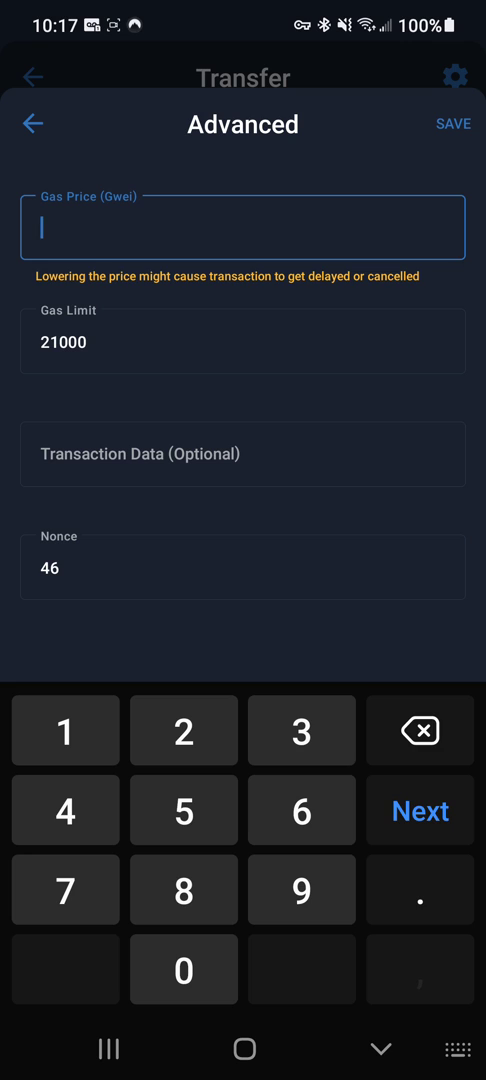
text(20)
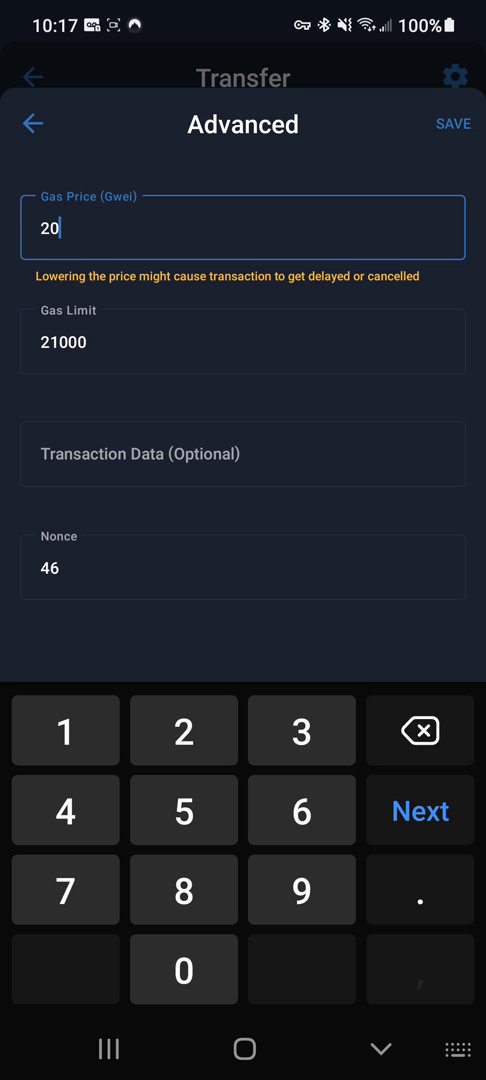
text(0)
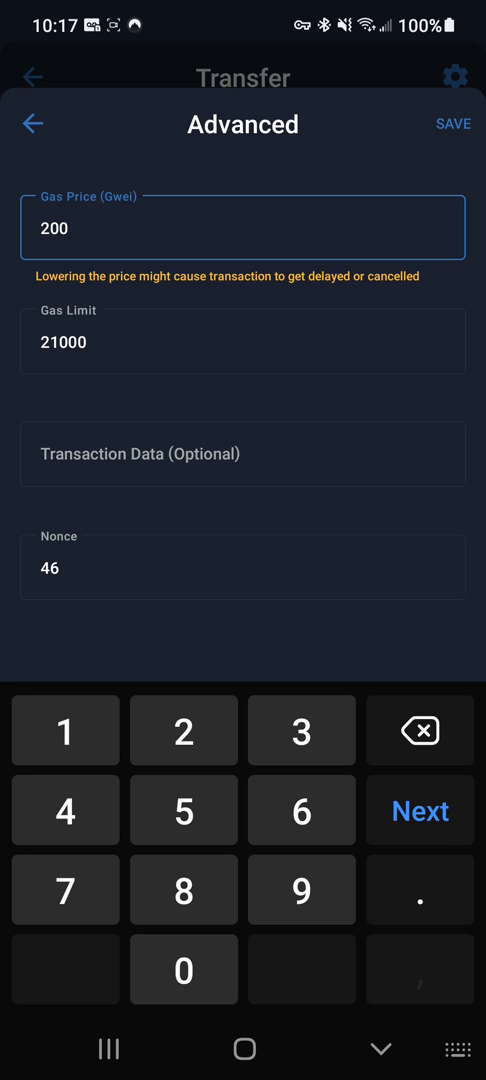
click(452, 124)
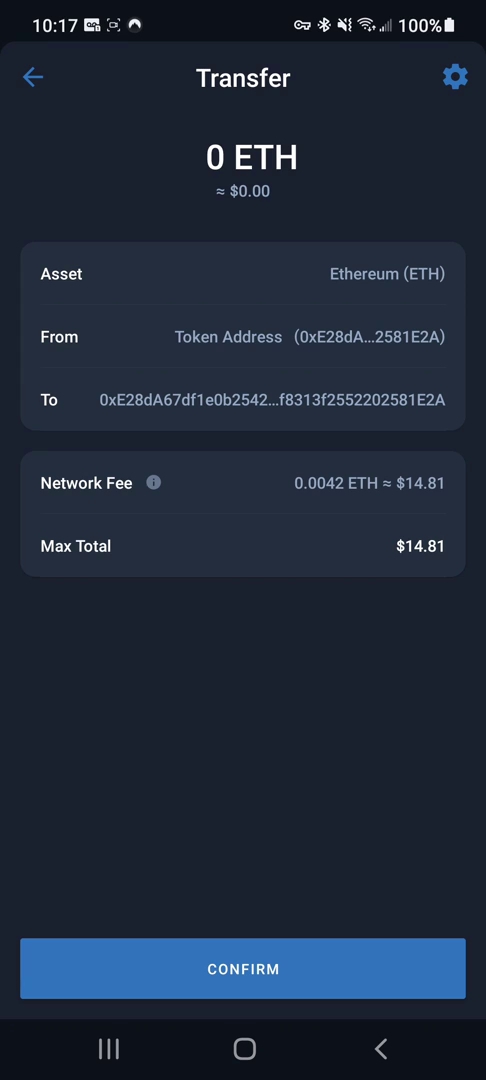
Confirm the 0 ETH transfer and view its pending nonce-46 record on Etherscan
click(244, 968)
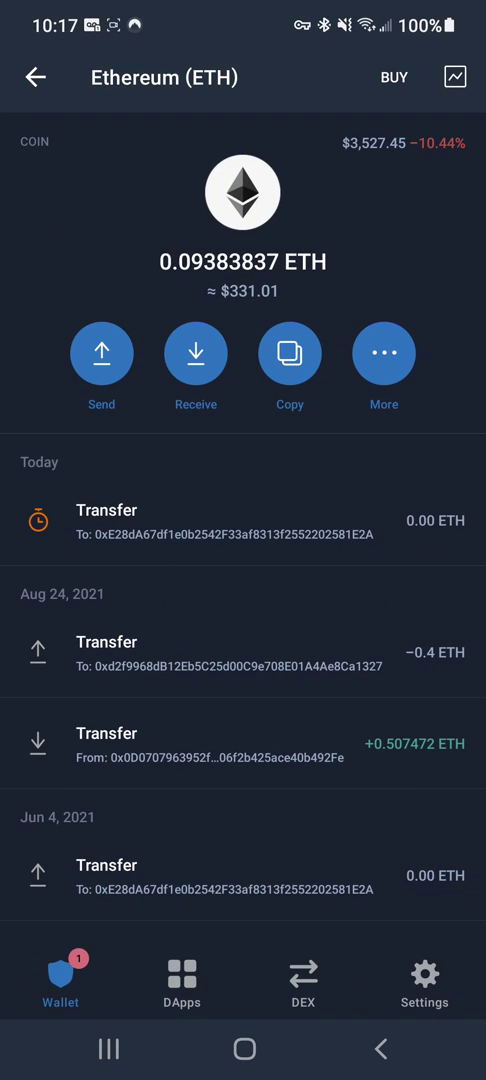
click(244, 524)
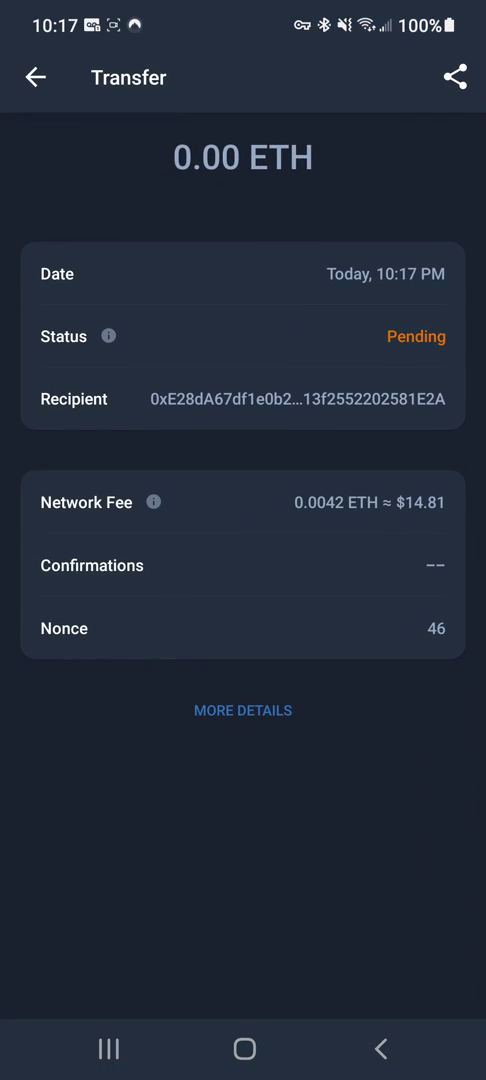
click(244, 710)
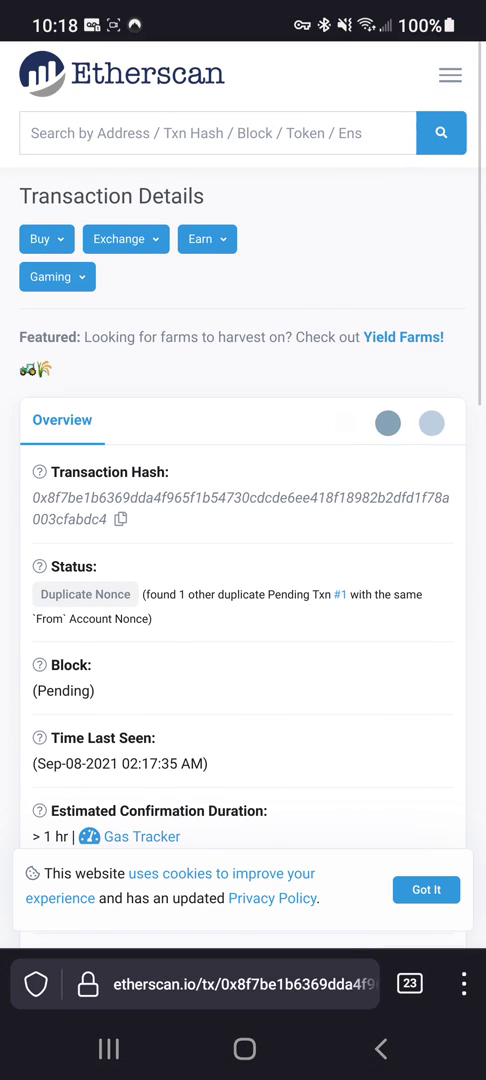
scroll(down, 3)
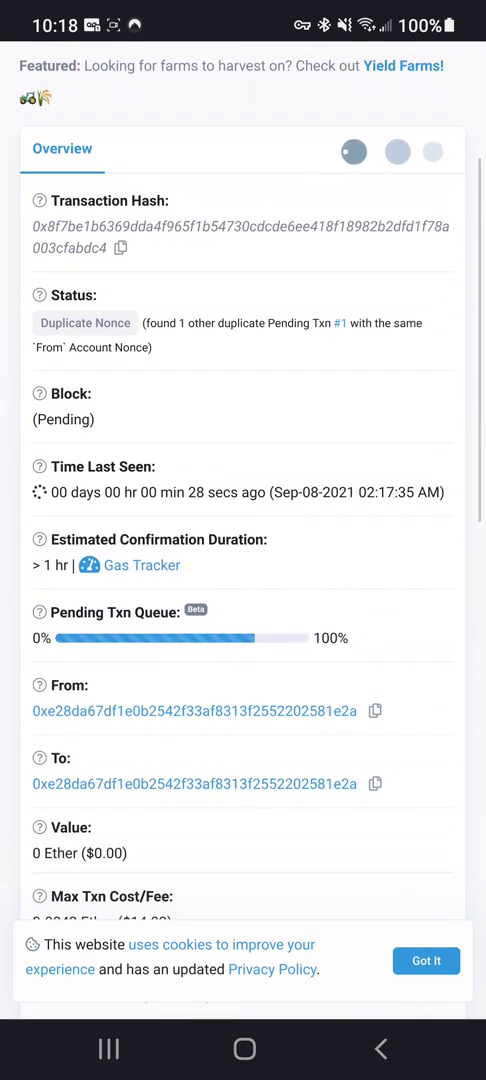
scroll(down, 3)
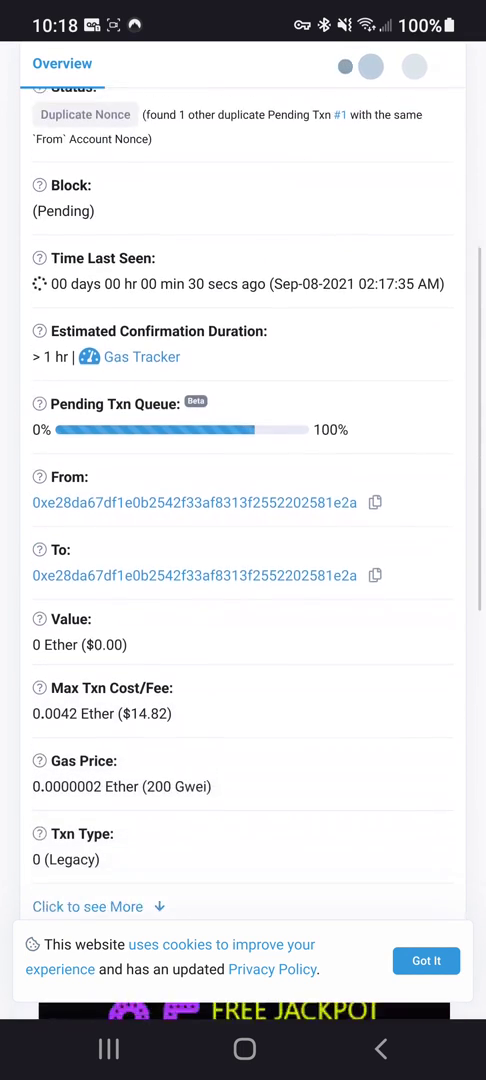